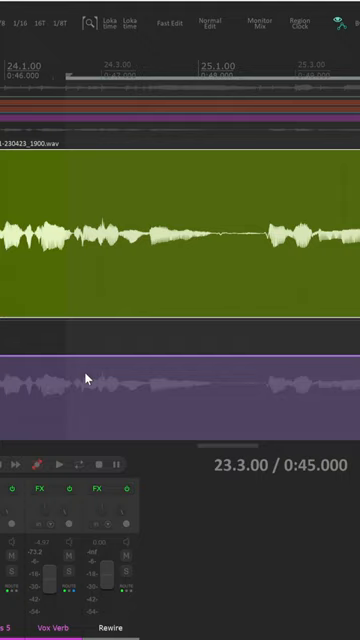
Reach the envelope point preferences from the Options menu.
{"action": "left_click", "coordinate": [38, 8]}
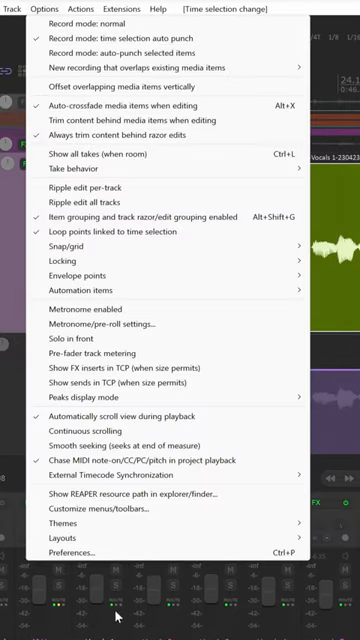
{"action": "left_click", "coordinate": [70, 580]}
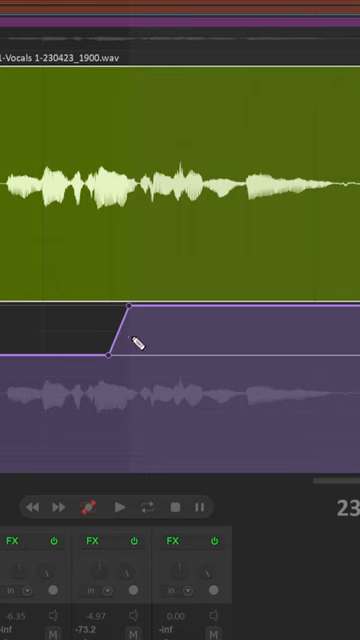
{"action": "mouse_move", "coordinate": [114, 336]}
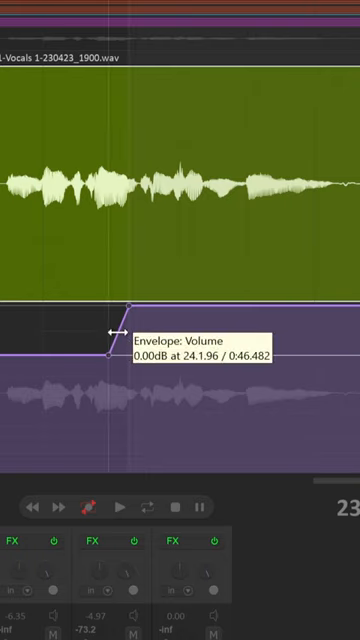